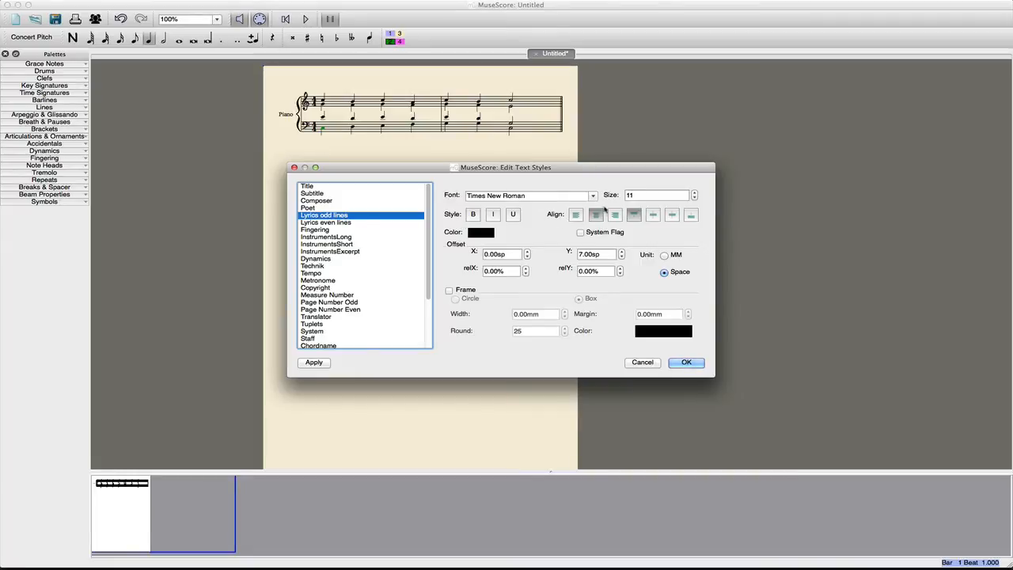
- Set the odd-line lyrics font to SicilianNumerals and raise its size to 15
{"action": "left_click", "coordinate": [592, 195]}
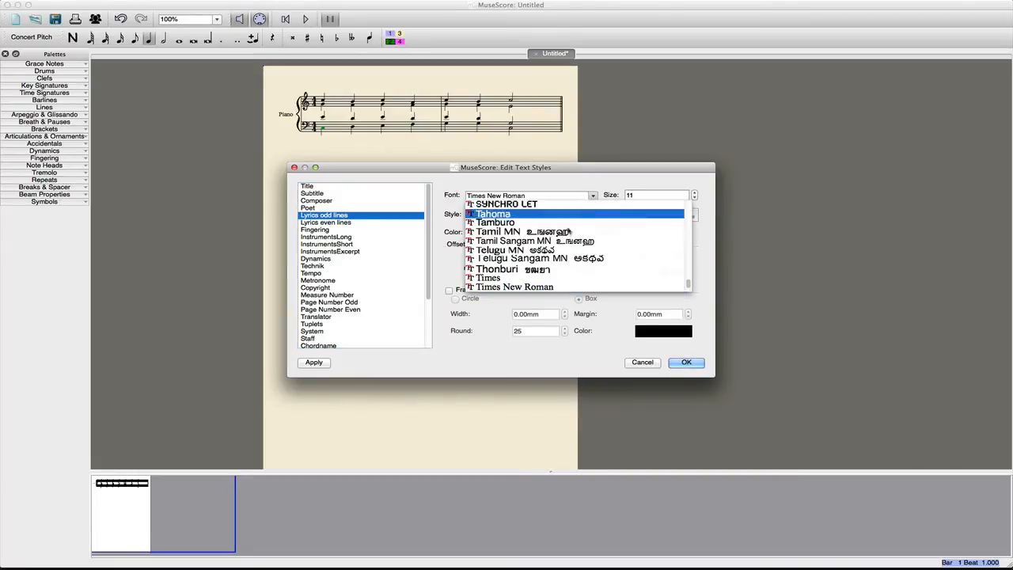
{"action": "scroll", "scroll_direction": "down", "scroll_amount": 3}
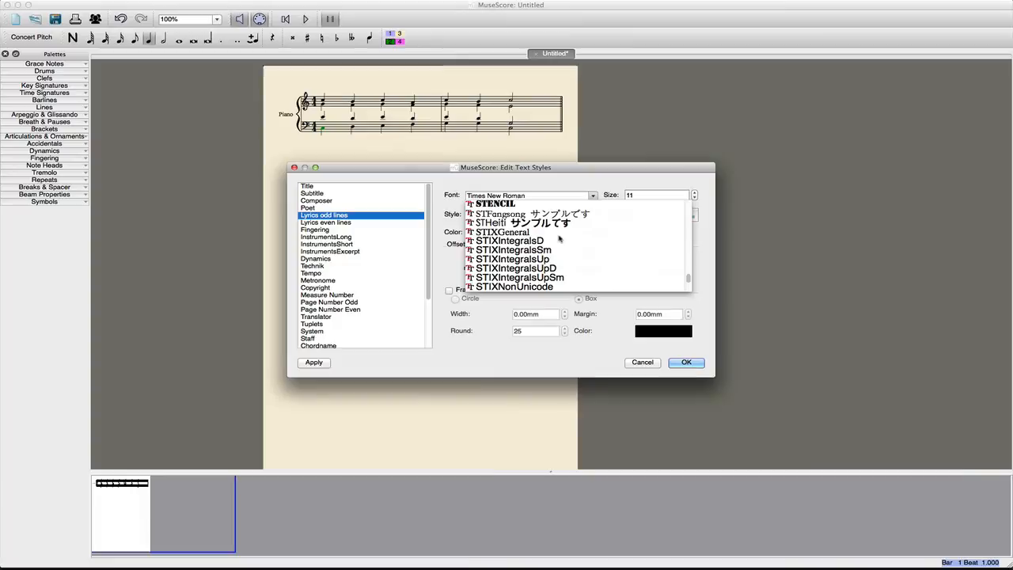
{"action": "scroll", "scroll_direction": "down", "scroll_amount": 3}
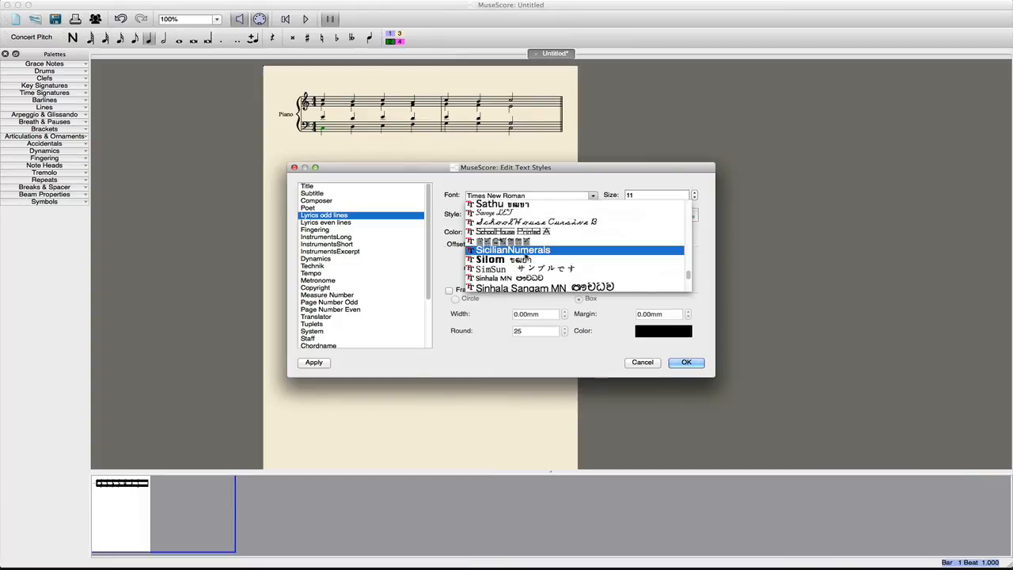
{"action": "left_click", "coordinate": [512, 249]}
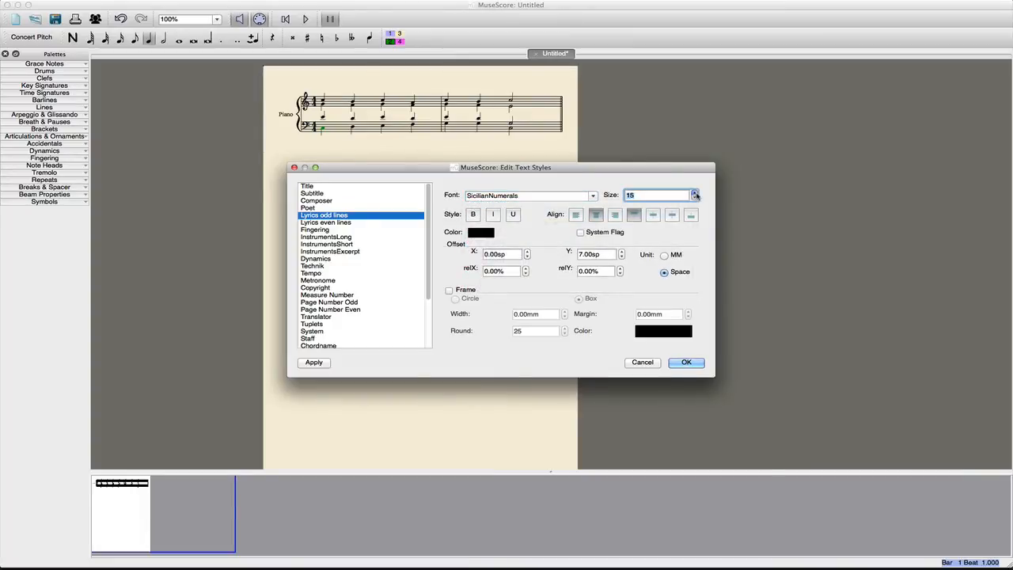
{"action": "left_click", "coordinate": [695, 193]}
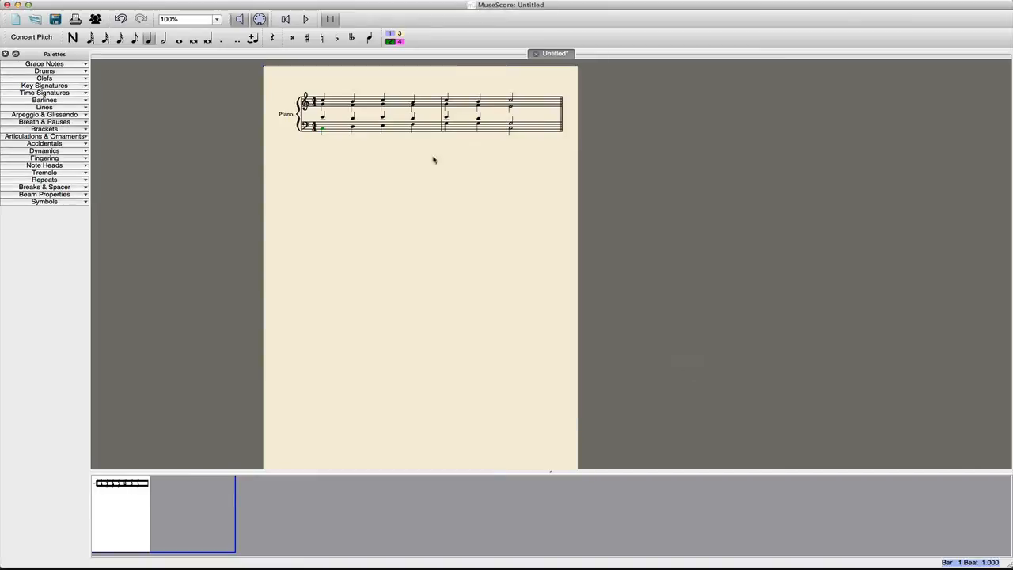
{"action": "mouse_move", "coordinate": [324, 143]}
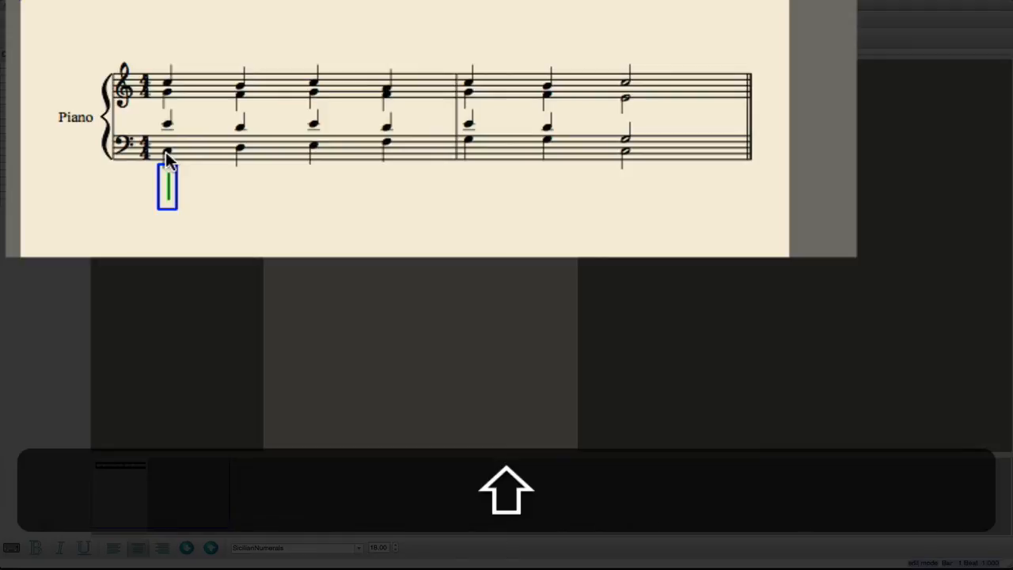
- Enter the lyric numerals I and vii°6 under the first two bass notes
{"action": "type", "text": "1"}
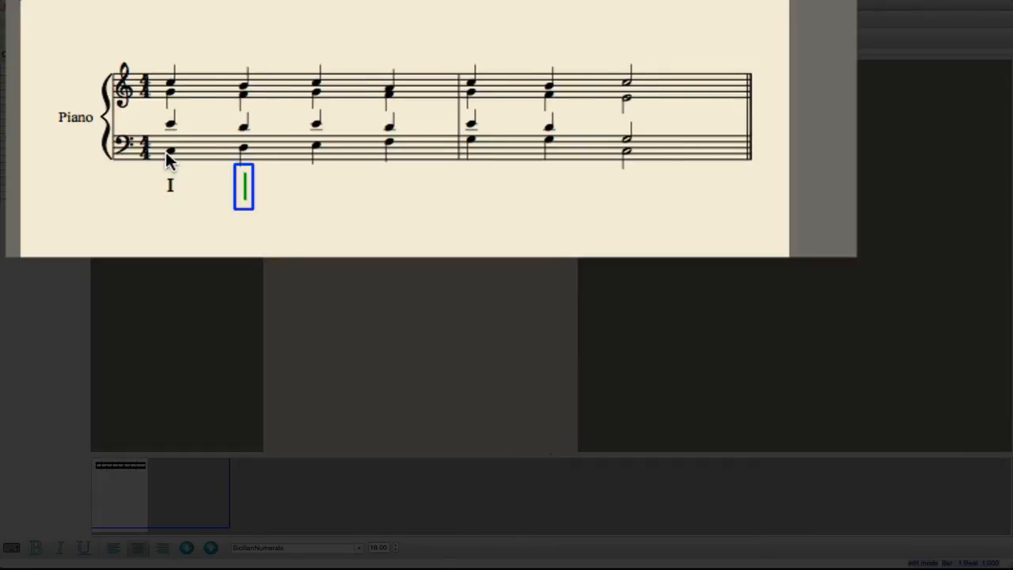
{"action": "type", "text": "vii°"}
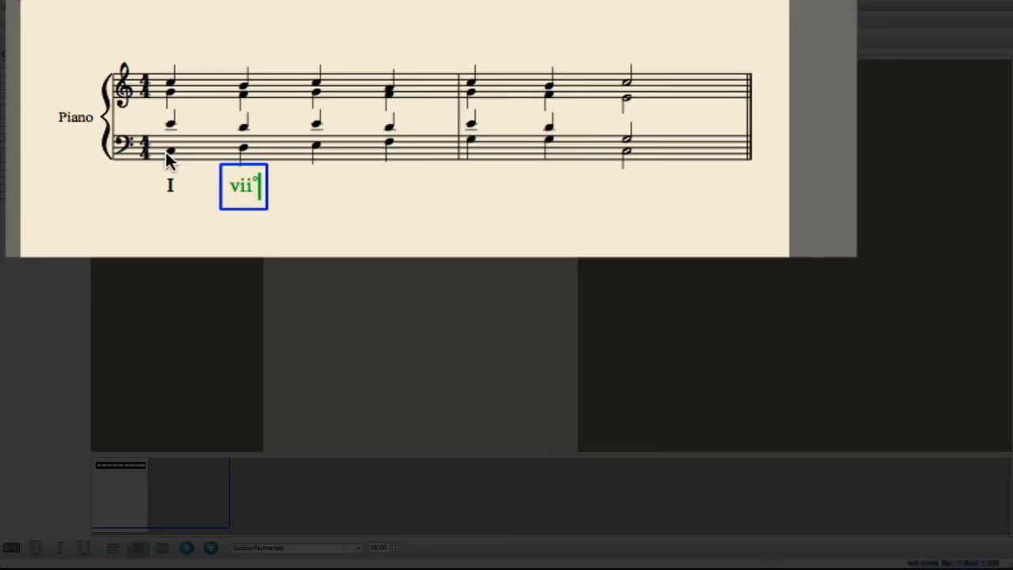
{"action": "type", "text": "6"}
{"action": "type", "text": "I"}
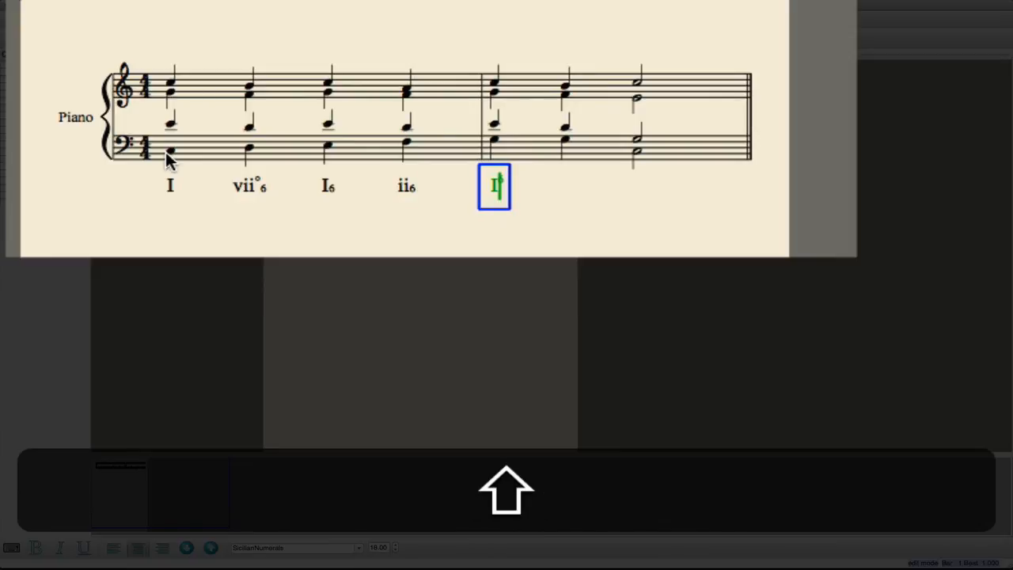
- Enter I6/4, V7 and the final I as lyrics under the last bass notes
{"action": "type", "text": "64"}
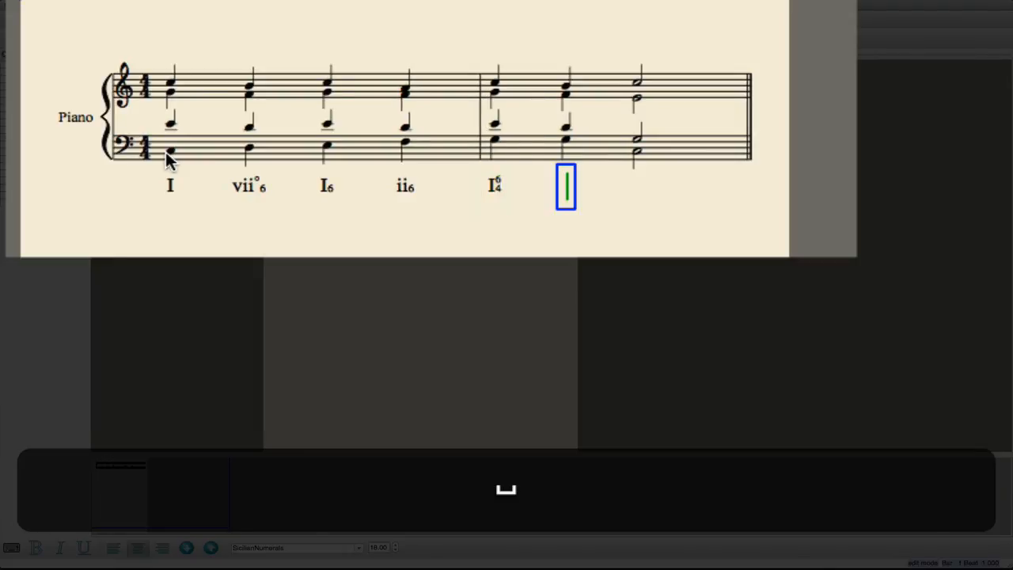
{"action": "type", "text": "V7"}
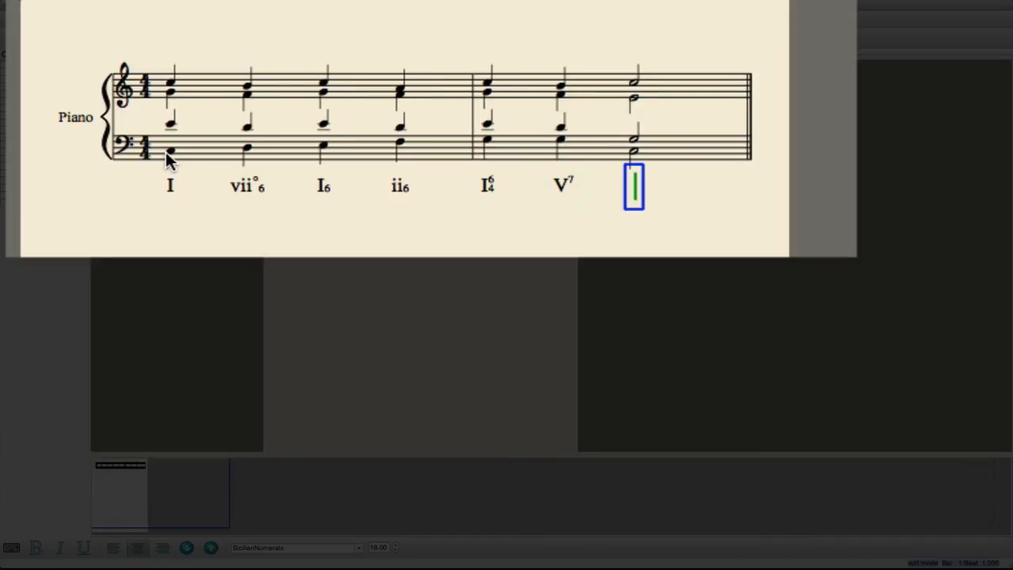
{"action": "type", "text": "I"}
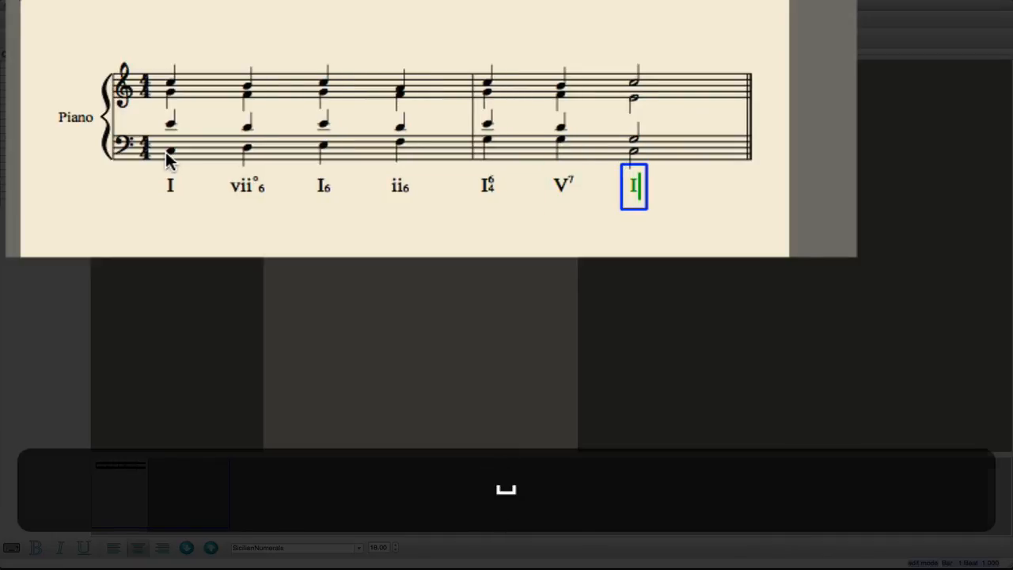